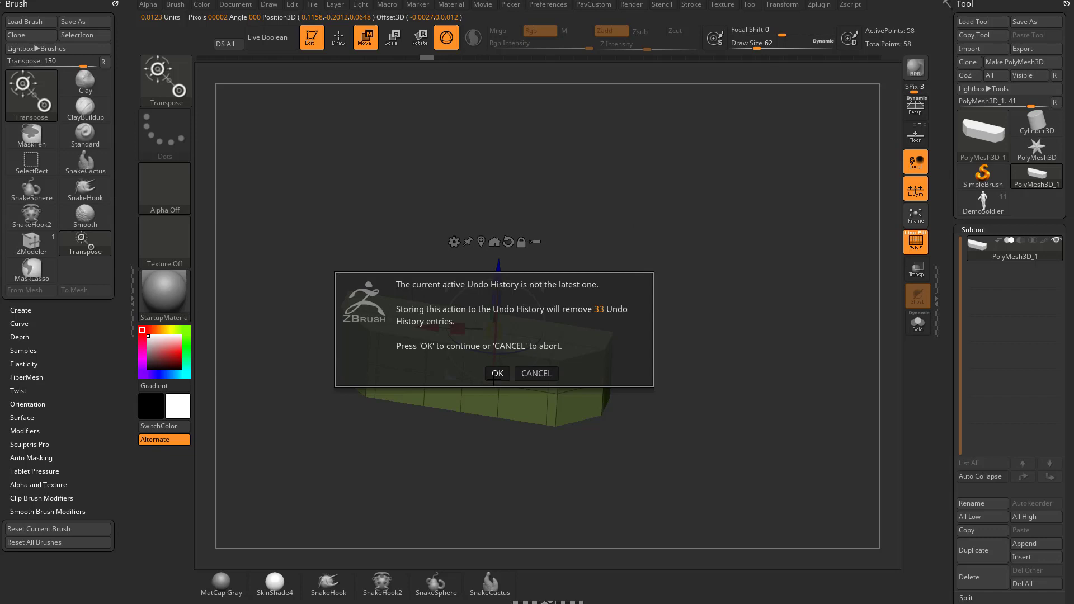
- Confirm discarding the 33 newer undo history entries in the warning dialog
{"action": "left_click", "coordinate": [496, 373]}
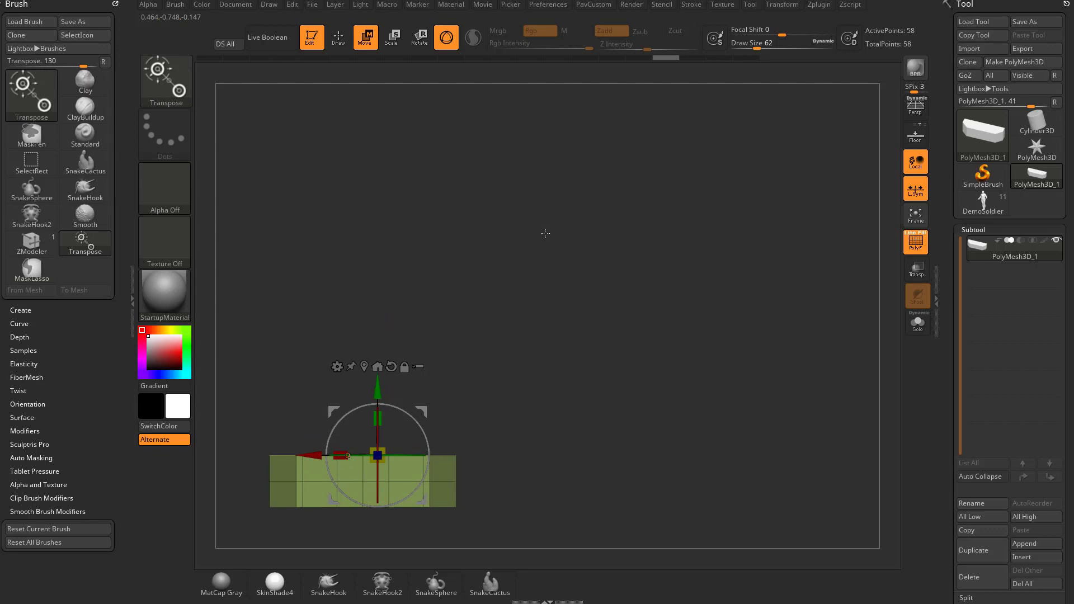
- Ctrl-drag the gizmo move arrows to duplicate the block upward into a column and rightward rows
{"action": "left_click", "coordinate": [30, 92]}
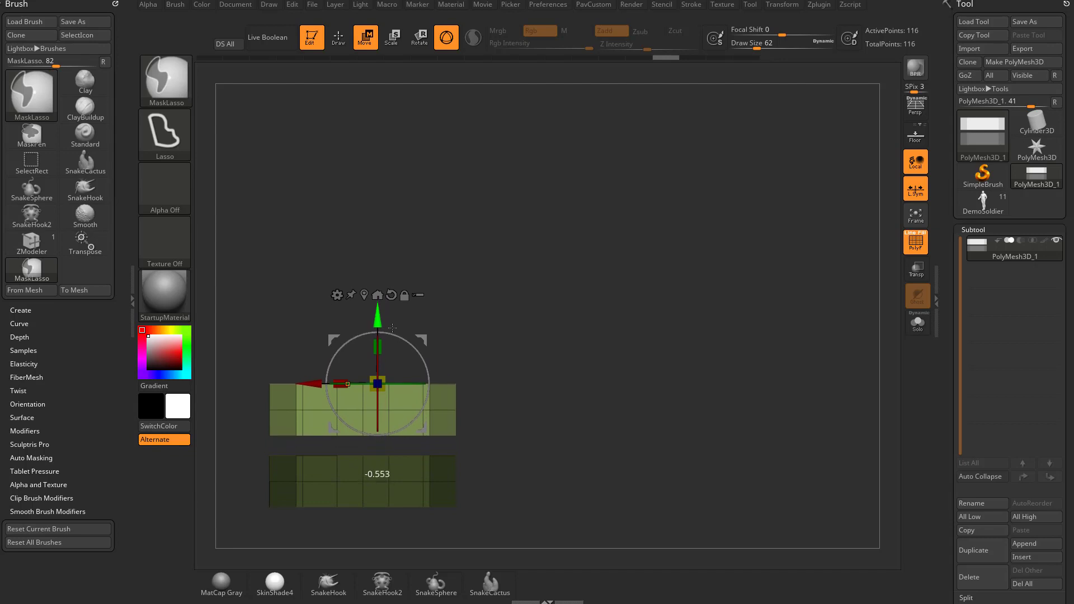
{"action": "left_click_drag", "start_coordinate": [376, 384], "coordinate": [376, 341]}
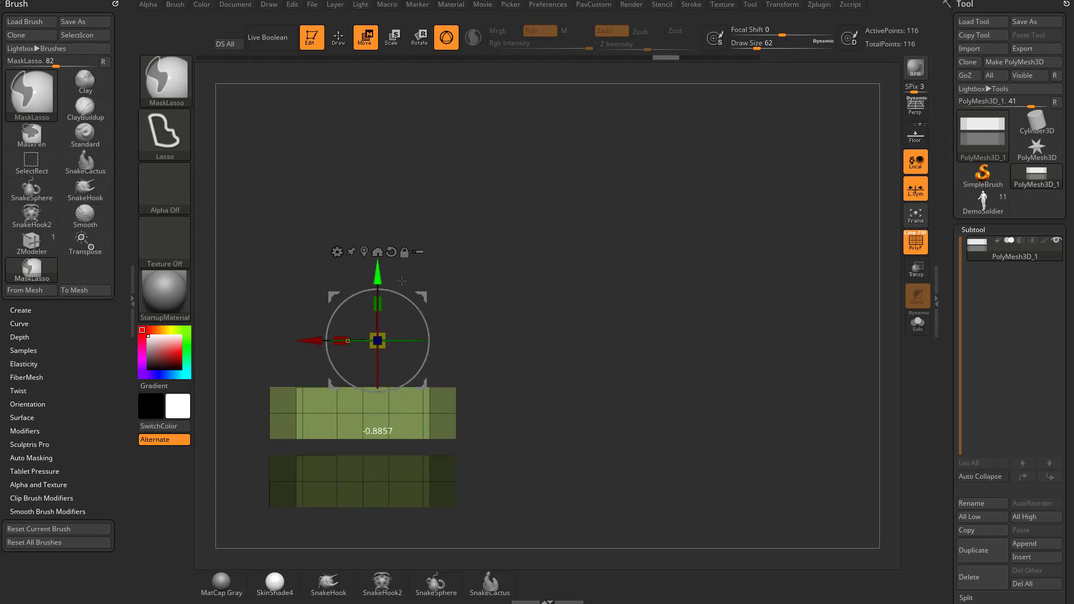
{"action": "left_click_drag", "start_coordinate": [377, 341], "coordinate": [377, 253]}
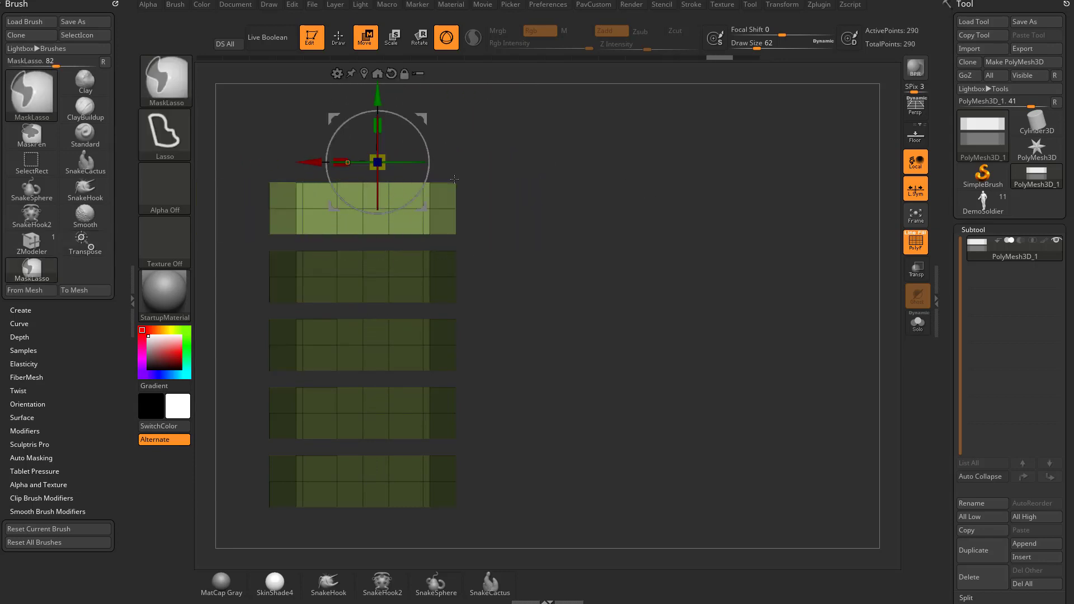
{"action": "left_click_drag", "start_coordinate": [376, 162], "coordinate": [438, 162]}
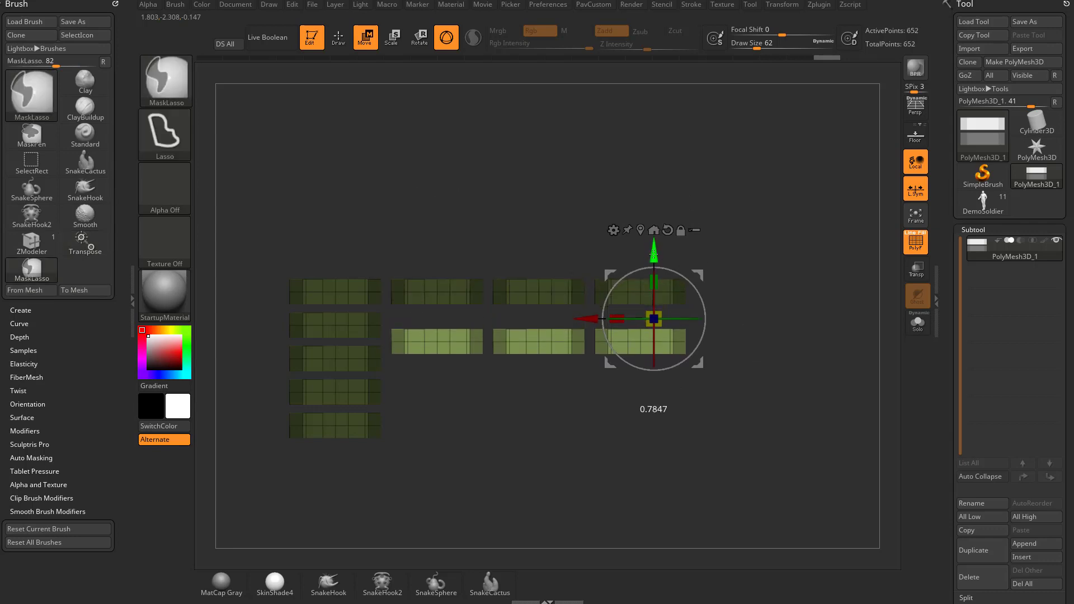
{"action": "left_click_drag", "start_coordinate": [652, 317], "coordinate": [654, 366]}
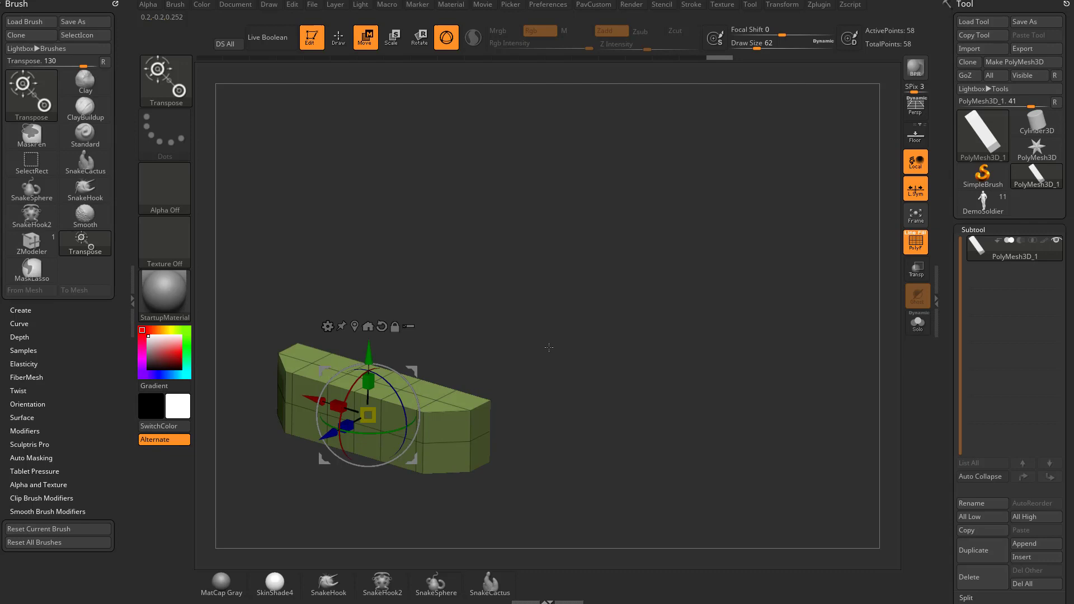
- Rotate the view to face the block straight on from the front
{"action": "left_click_drag", "start_coordinate": [548, 347], "coordinate": [512, 315]}
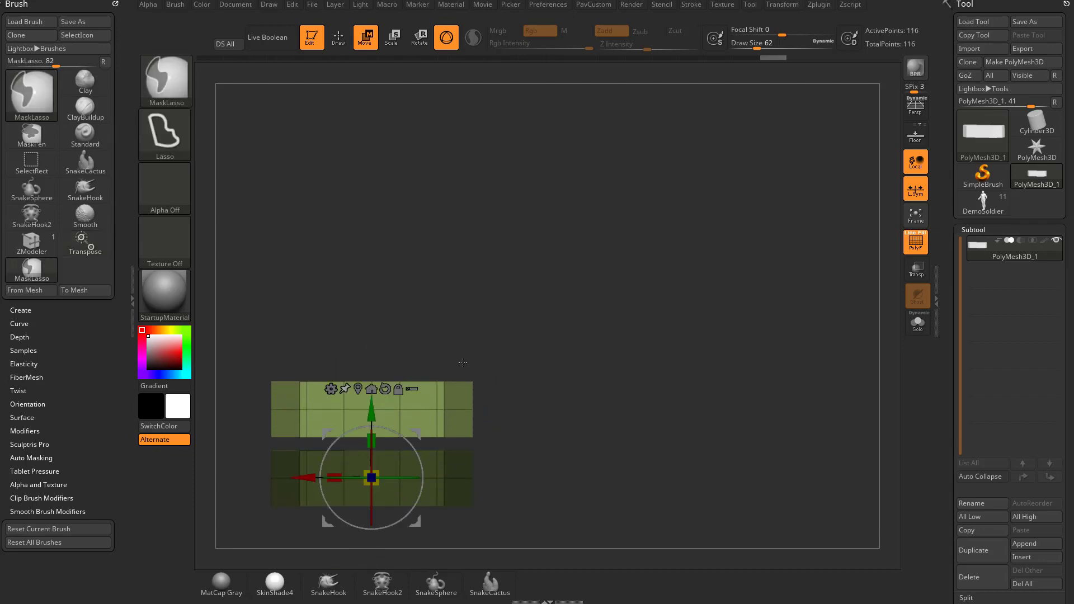
- Undo the duplicate, returning the mesh to the single 58-point block
{"action": "left_click", "coordinate": [85, 241]}
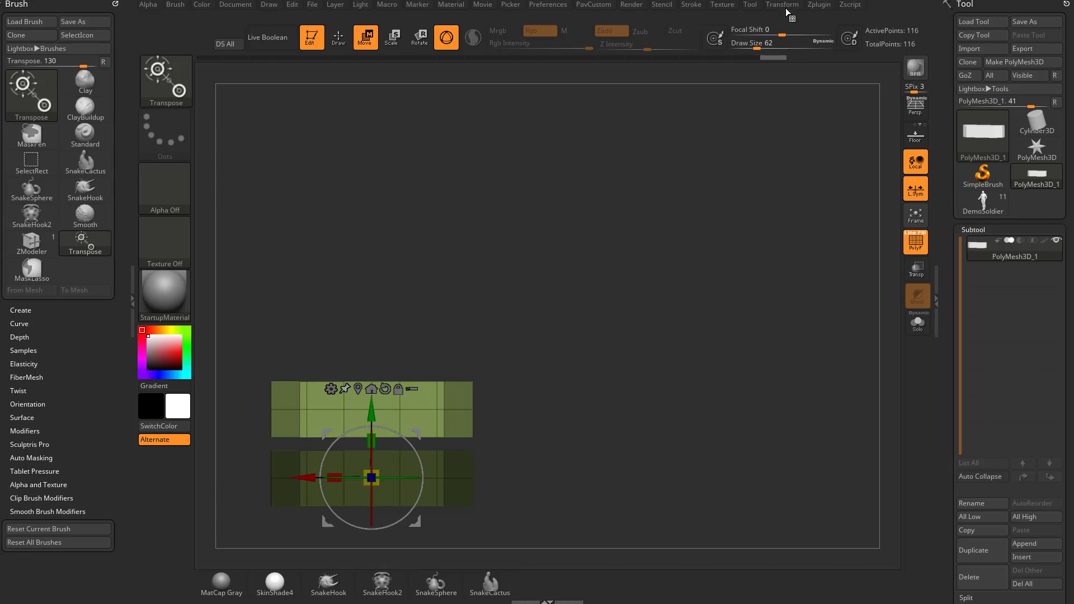
{"action": "left_click", "coordinate": [690, 5]}
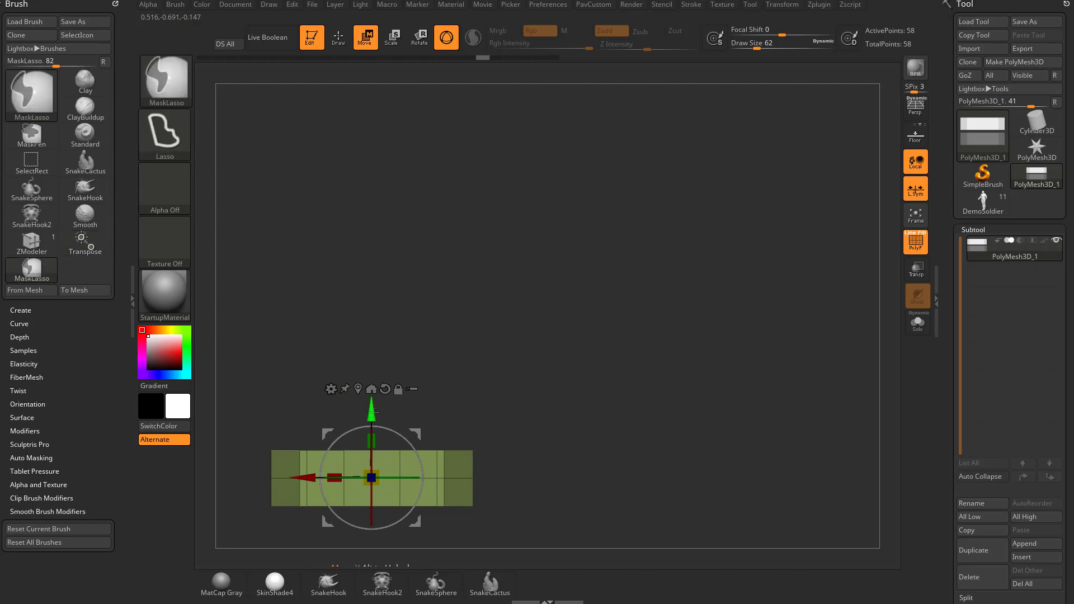
- Ctrl-drag the Y arrow to stack six block copies vertically, totalling 348 points
{"action": "left_click_drag", "start_coordinate": [370, 478], "coordinate": [370, 409]}
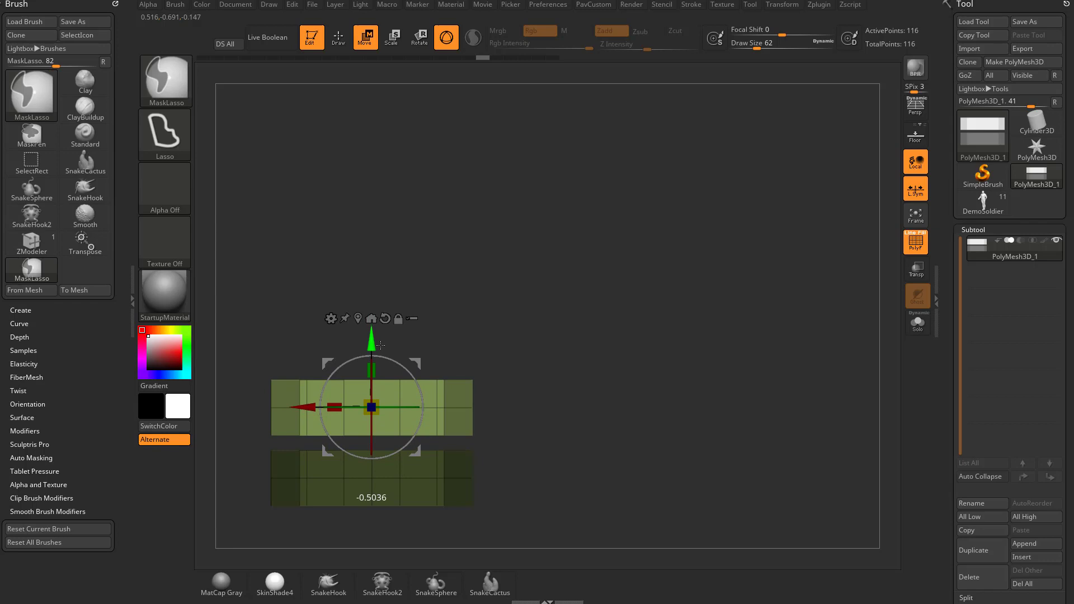
{"action": "left_click_drag", "start_coordinate": [372, 407], "coordinate": [372, 205]}
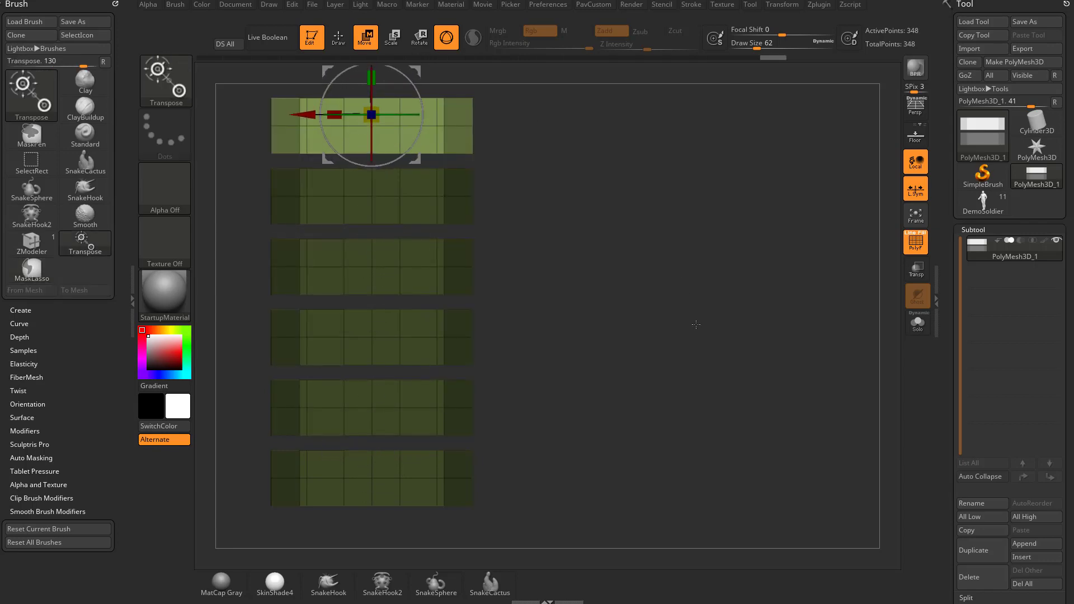
{"action": "left_click", "coordinate": [547, 5]}
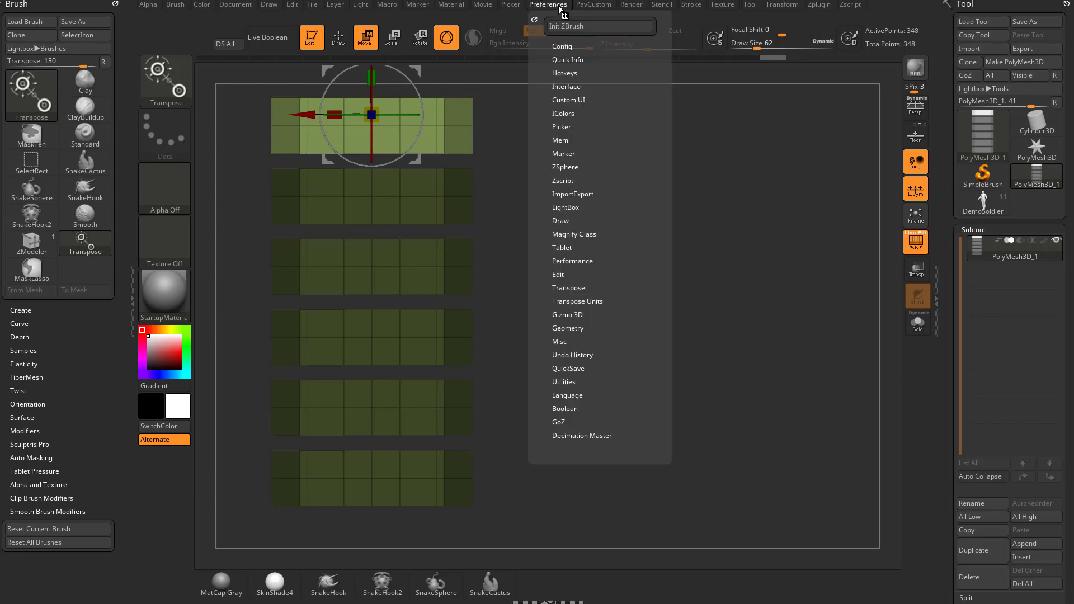
{"action": "mouse_move", "coordinate": [560, 320]}
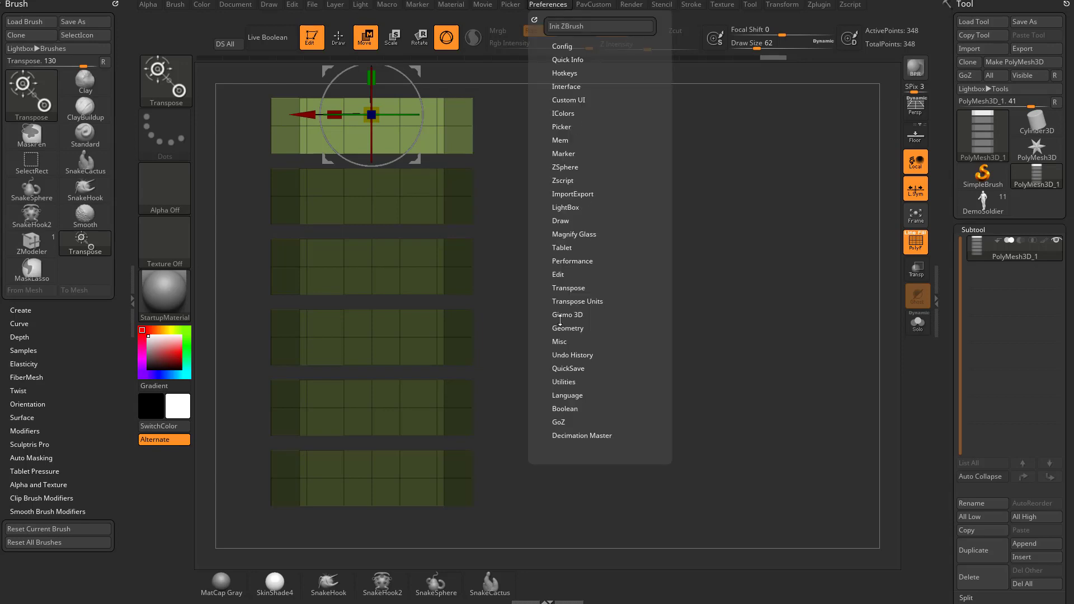
- Expand the Gizmo 3D preferences subpalette to show gizmo size and info options
{"action": "left_click", "coordinate": [568, 314]}
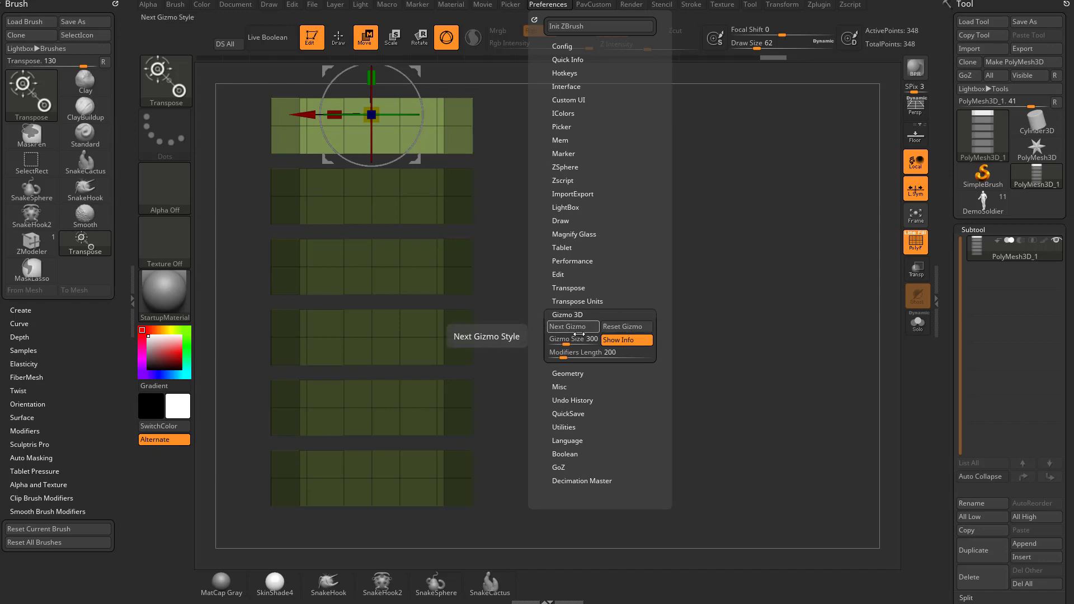
{"action": "mouse_move", "coordinate": [599, 352]}
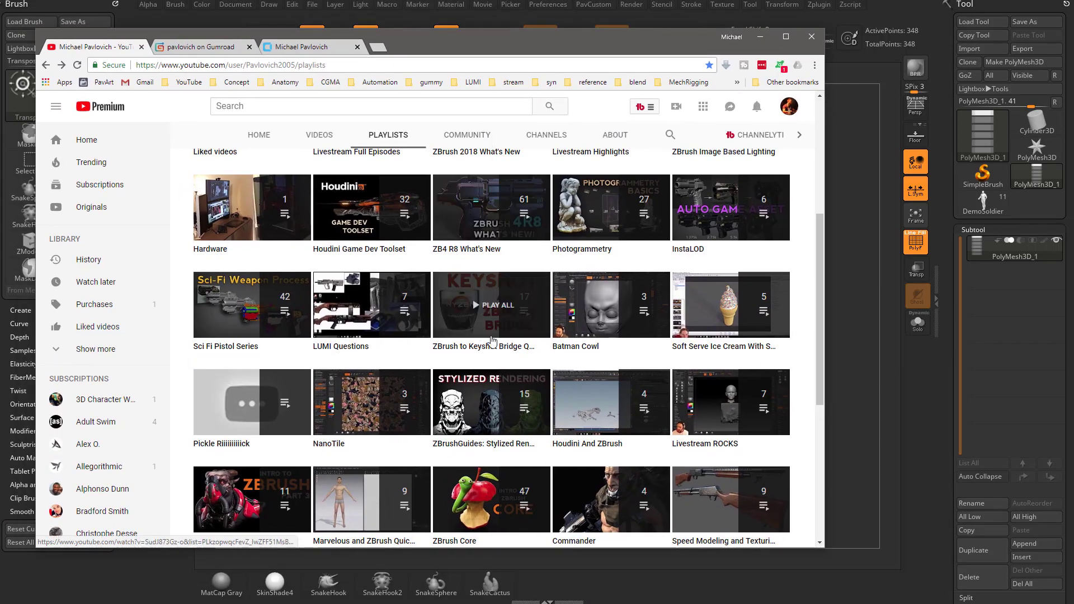
- Open the ZB4 R8 What's New playlist and play its 005 Custom Gizmo video
{"action": "left_click", "coordinate": [491, 305]}
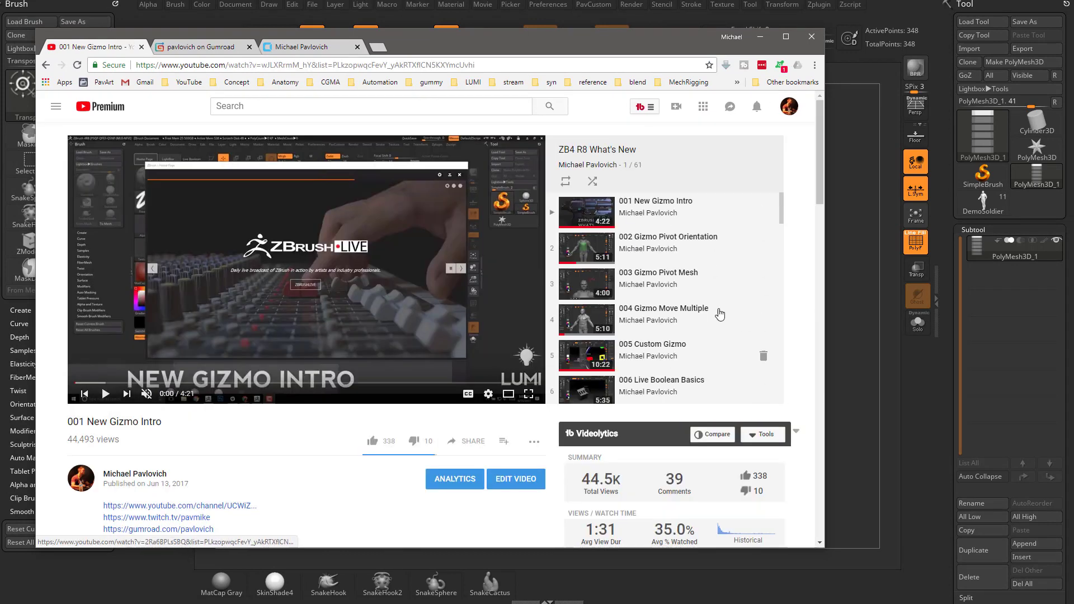
{"action": "mouse_move", "coordinate": [620, 355]}
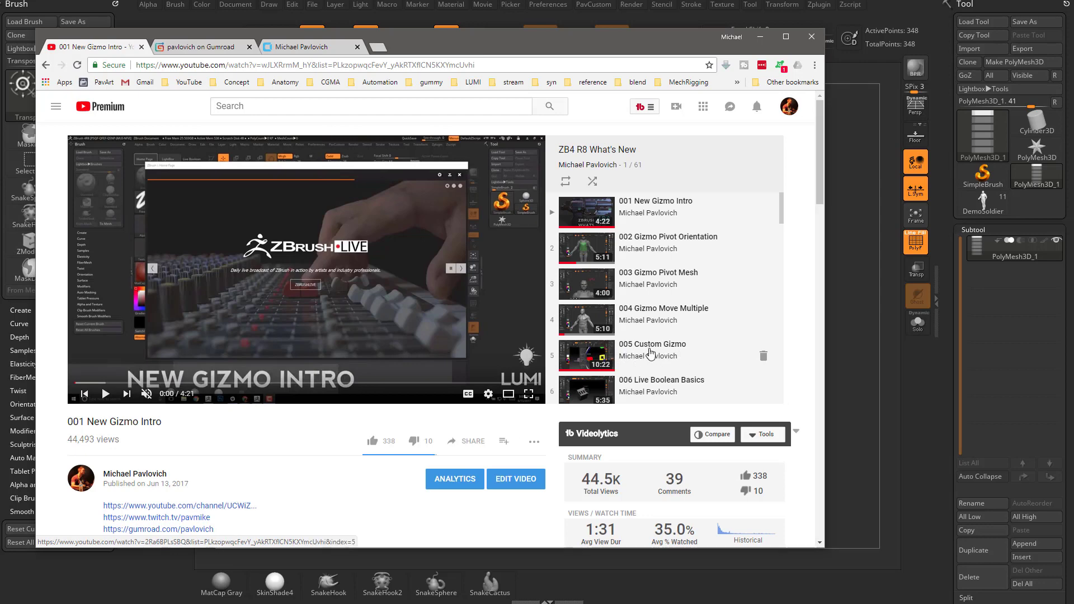
{"action": "left_click", "coordinate": [198, 46]}
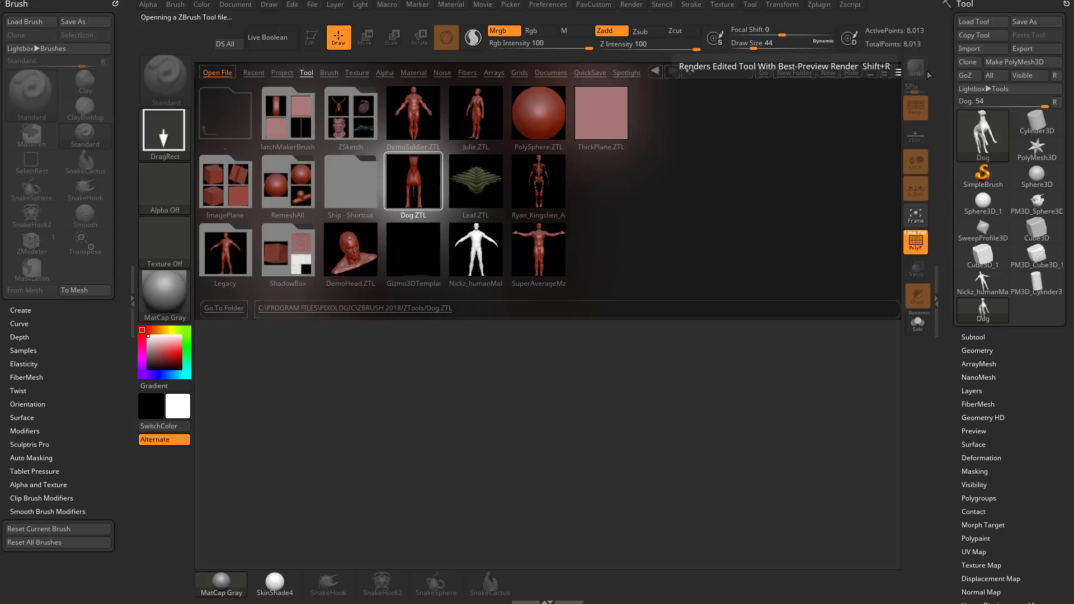
- Load Dog.ZTL from Lightbox, enable Edit mode, and display its polygroups
{"action": "double_click", "coordinate": [412, 181]}
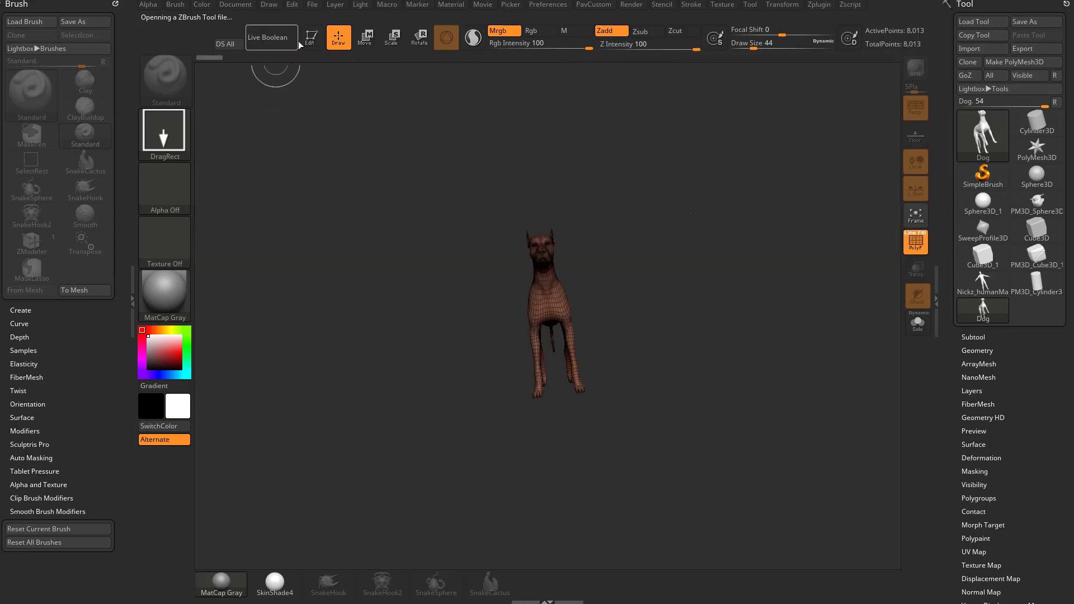
{"action": "left_click", "coordinate": [365, 37]}
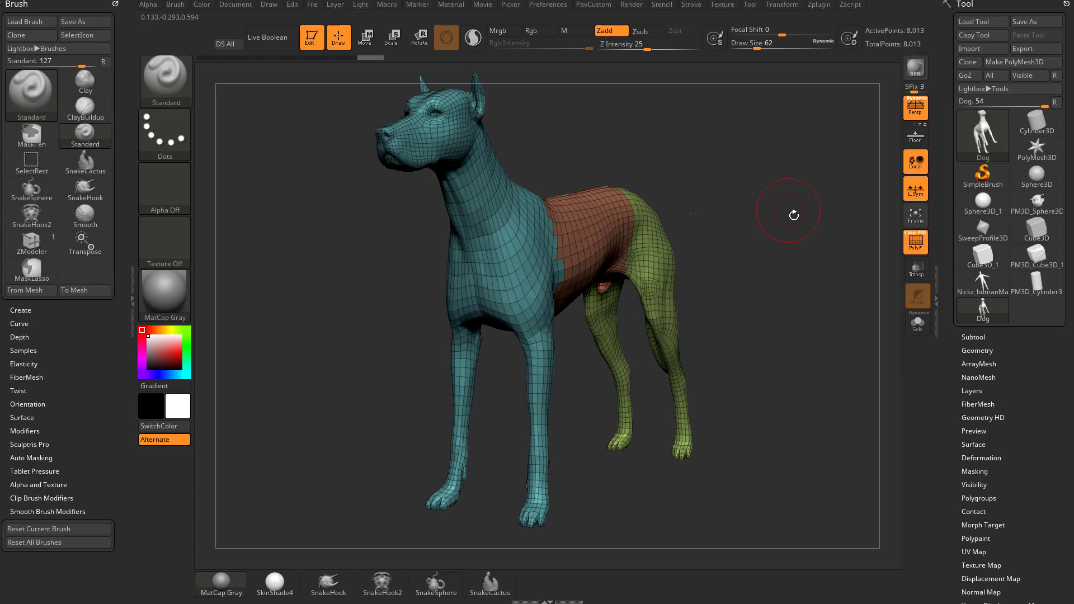
{"action": "left_click", "coordinate": [365, 37]}
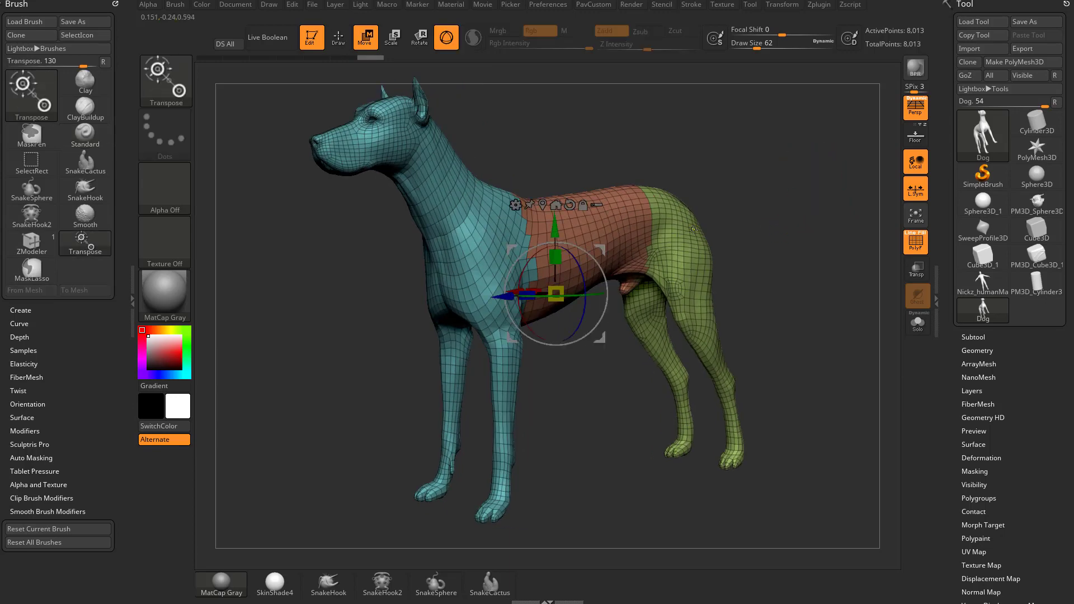
- Activate Gizmo 3D and move its pivot to the front leg's top, then its knee
{"action": "left_click", "coordinate": [31, 95]}
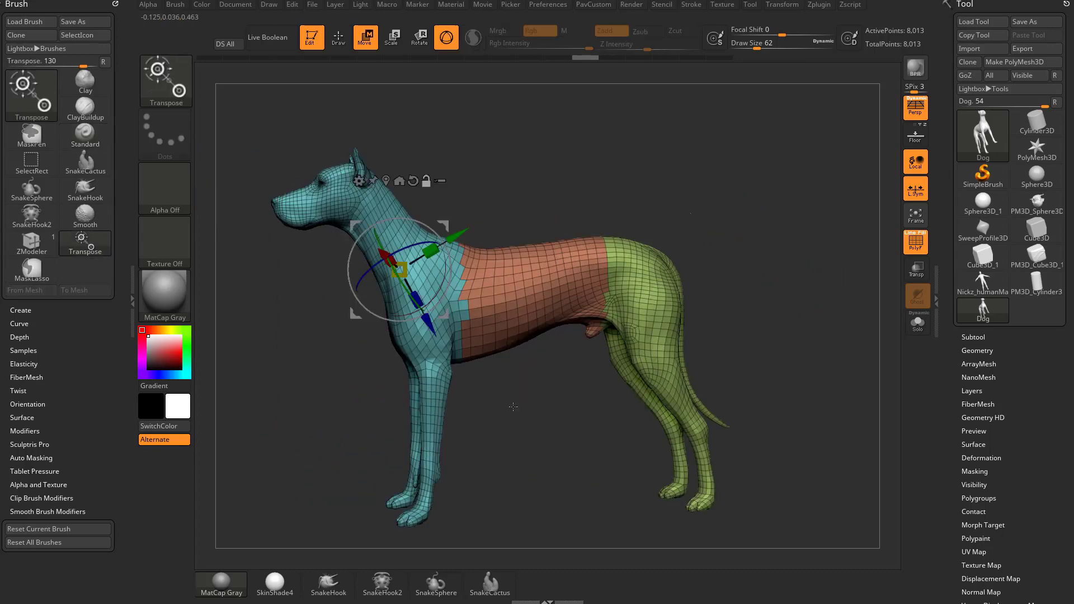
{"action": "left_click_drag", "start_coordinate": [404, 267], "coordinate": [438, 150]}
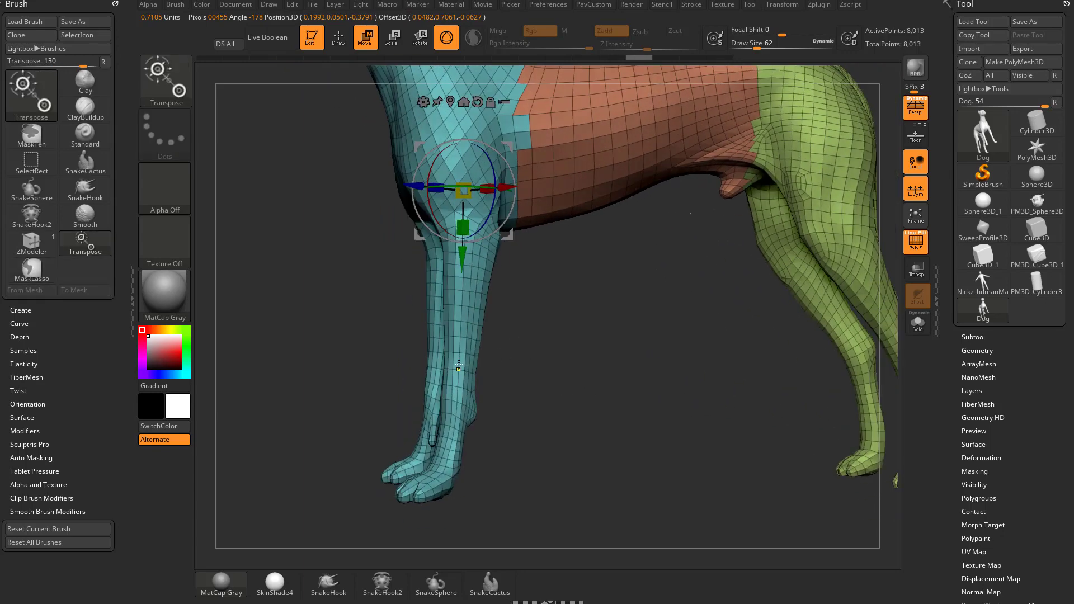
{"action": "left_click_drag", "start_coordinate": [464, 192], "coordinate": [459, 362]}
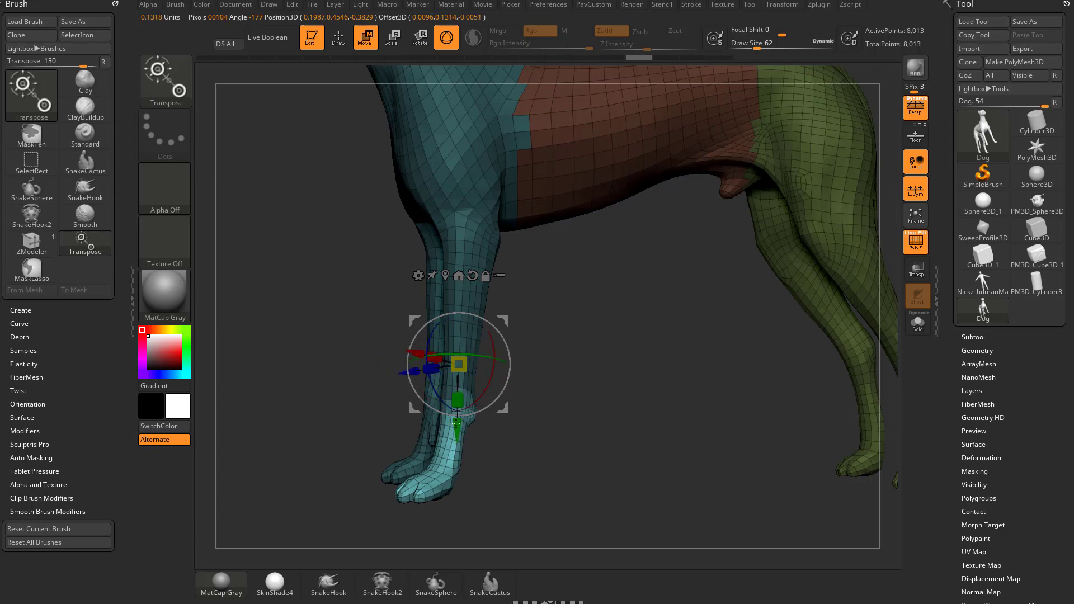